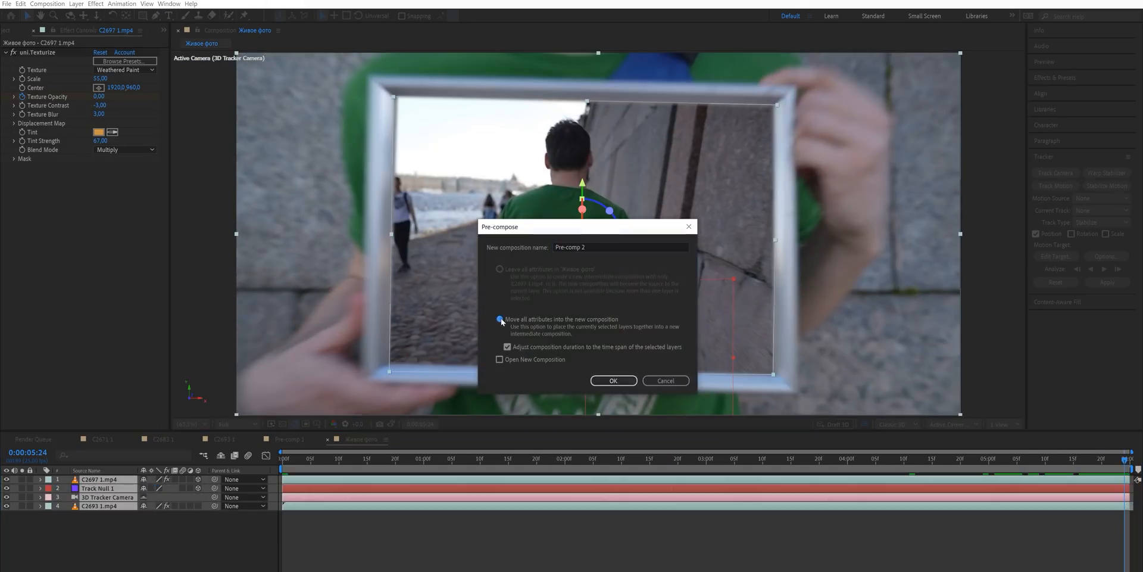
Preview the finished effect and return to the Живое фото composition holding only C2693 1.mp4
click(613, 380)
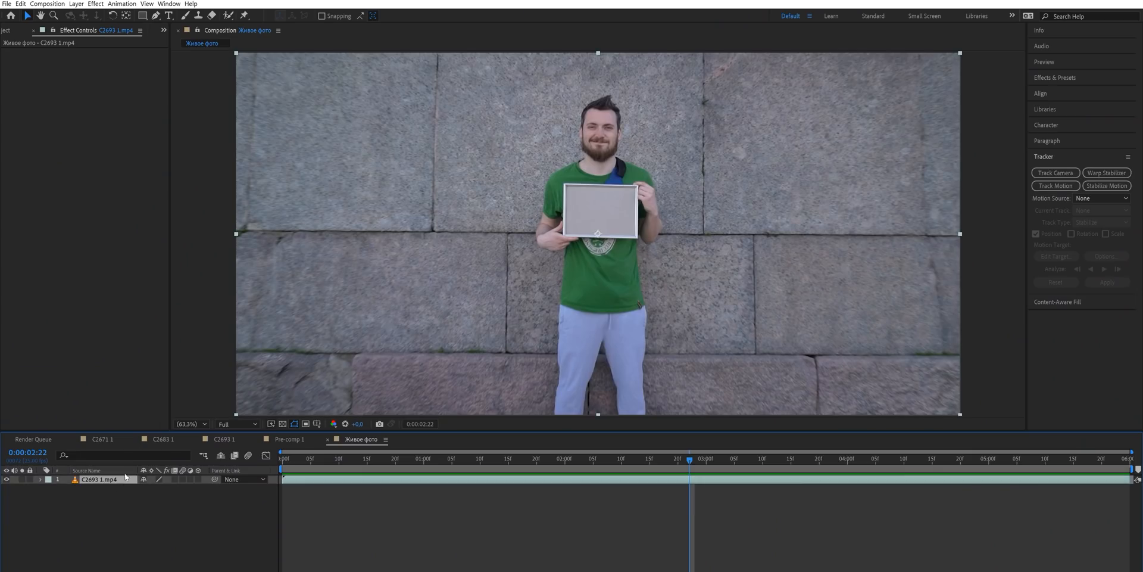
Camera-track the clip and create Track Null 1 and a 3D Tracker Camera on the frame's track points
click(122, 4)
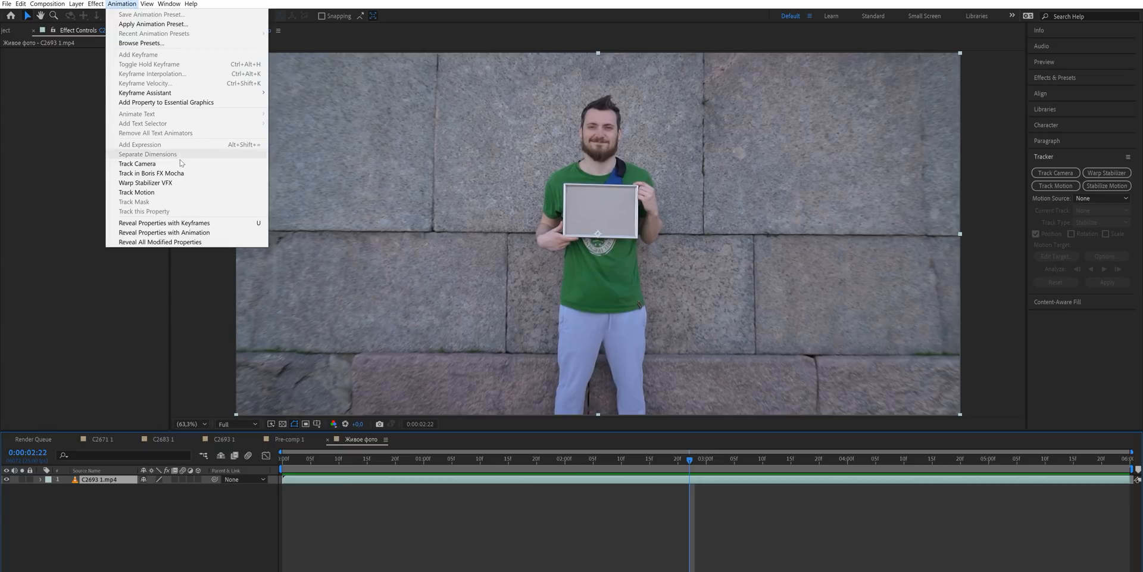
click(137, 163)
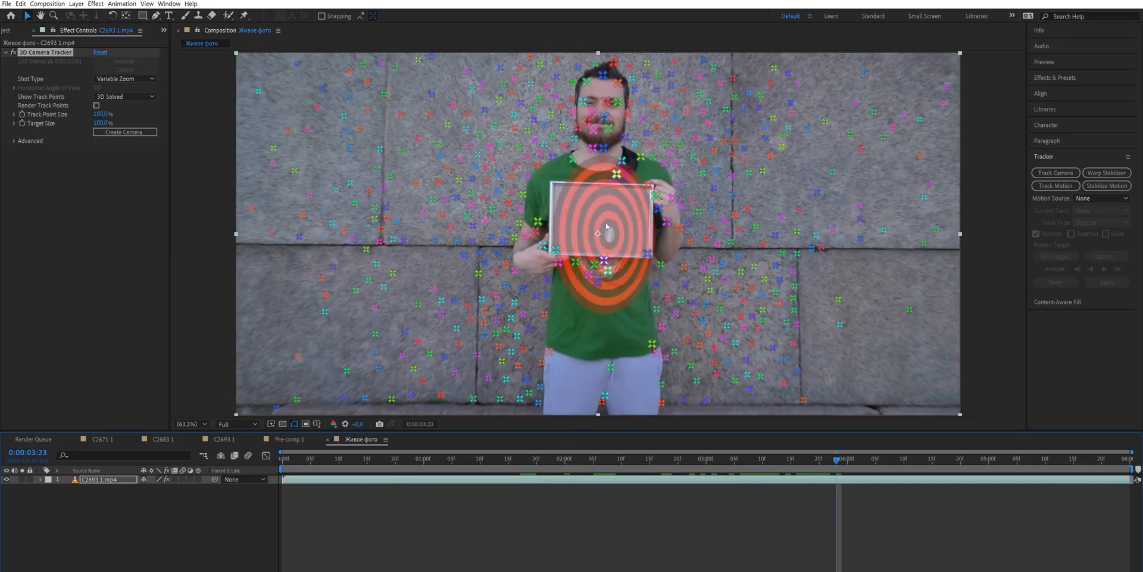
right_click(598, 226)
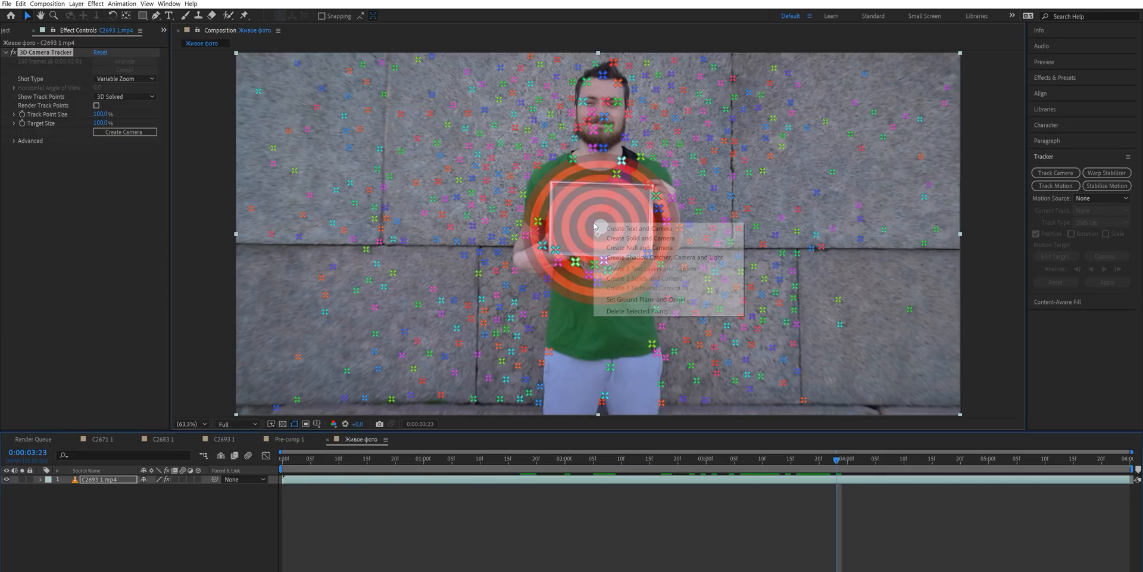
click(638, 247)
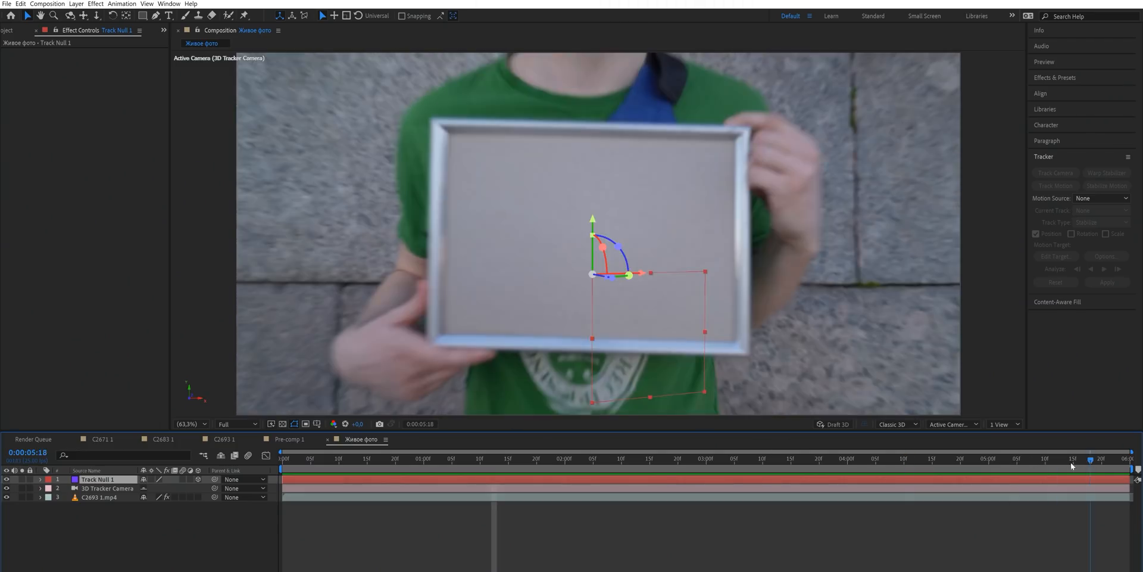
Add C2697 1.mp4 as a 3D layer, enable Time Remapping, scale it down and mask it to the frame
click(597, 458)
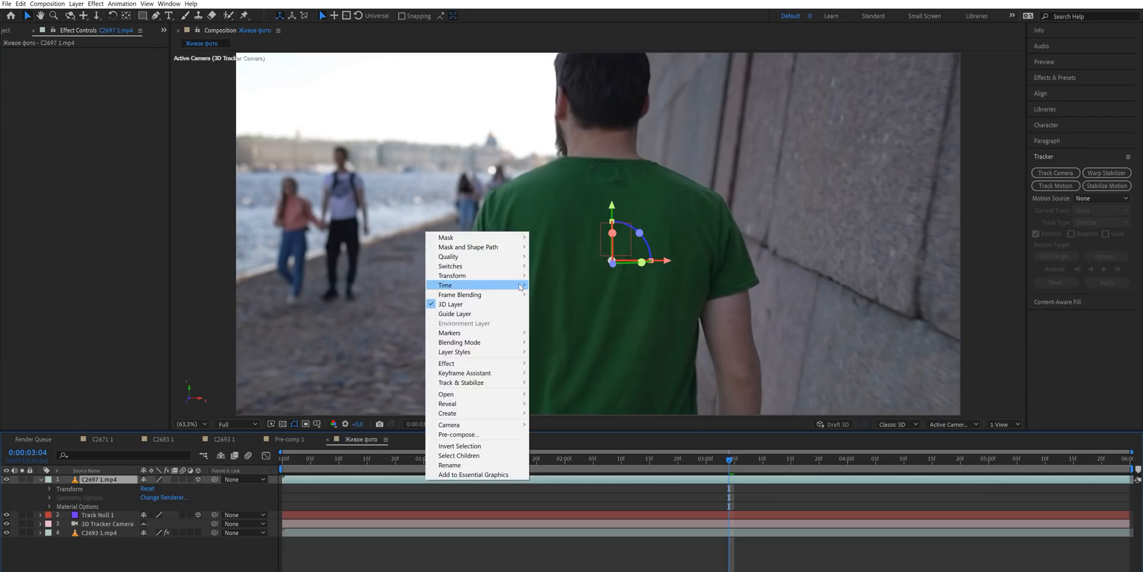
click(446, 285)
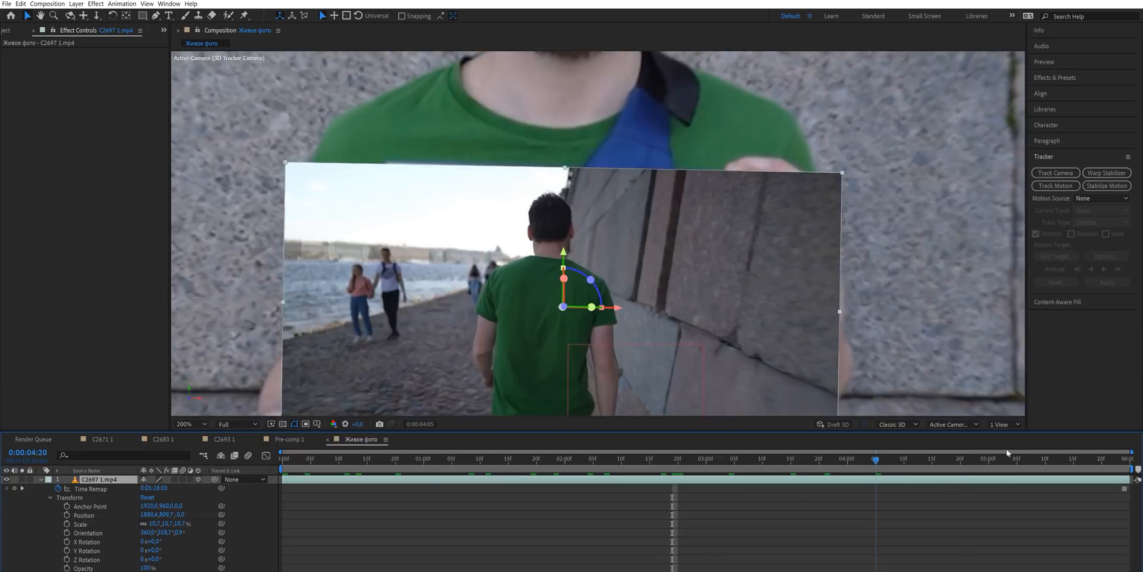
click(622, 458)
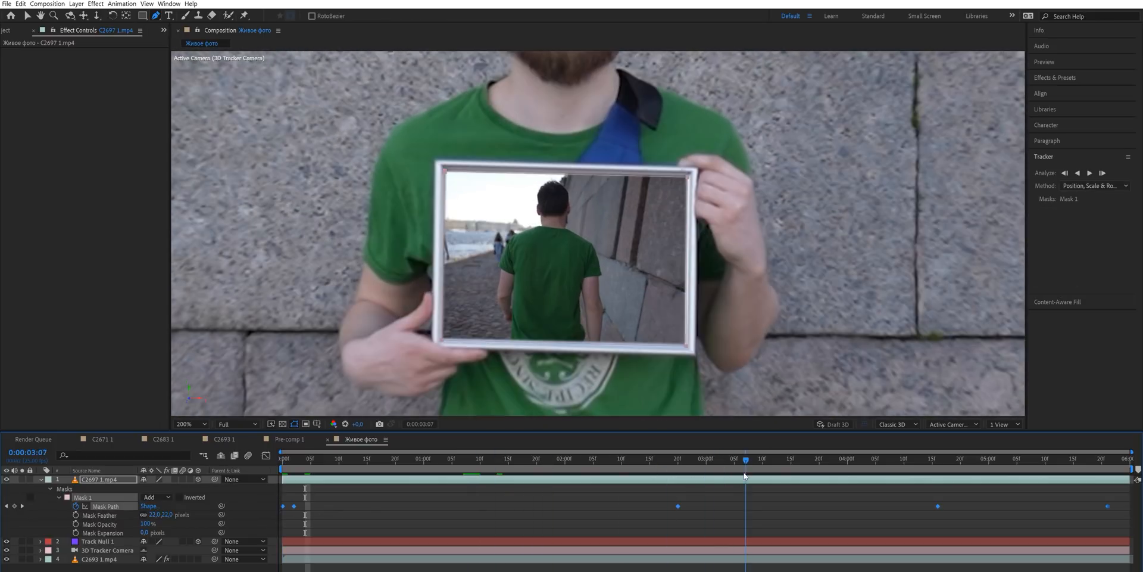
Apply a Weathered Paint uni.Texturize at Scale 55, fading Texture Opacity from 60 toward 0
click(1133, 458)
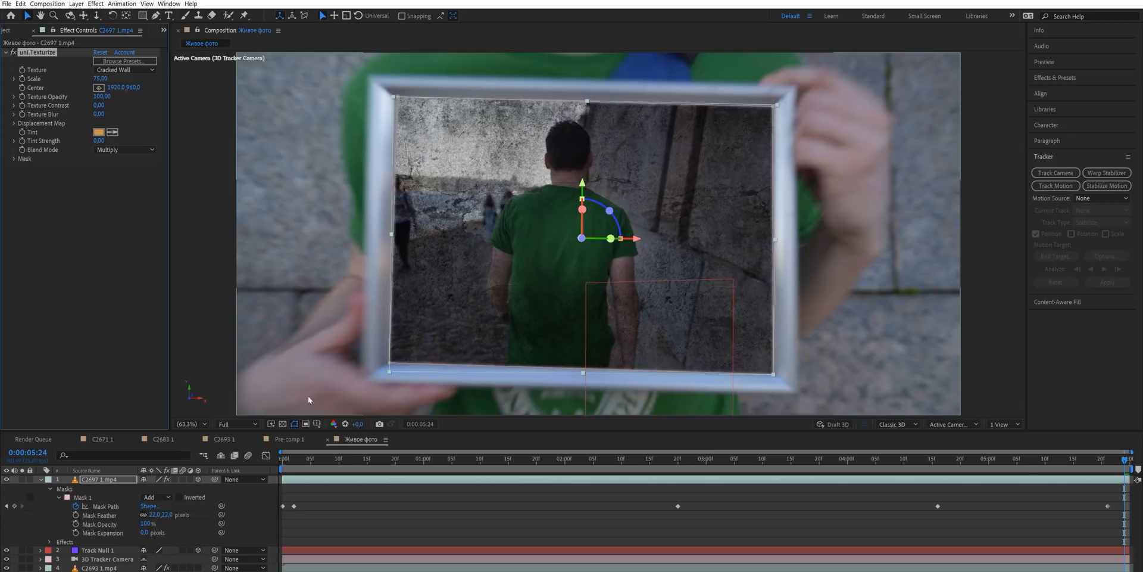
click(1063, 458)
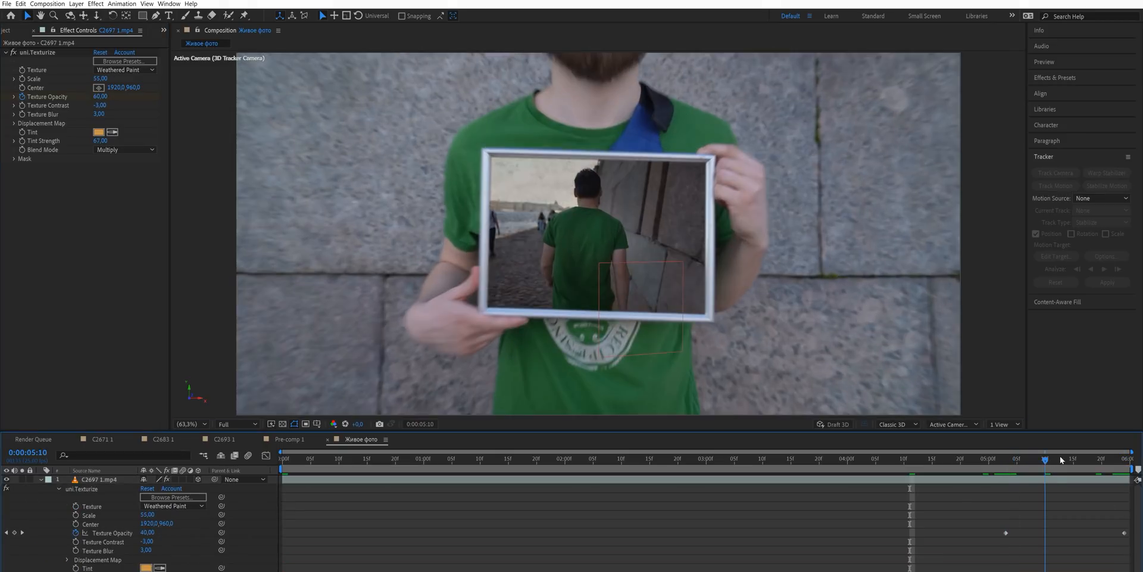
drag(1061, 458, 1097, 457)
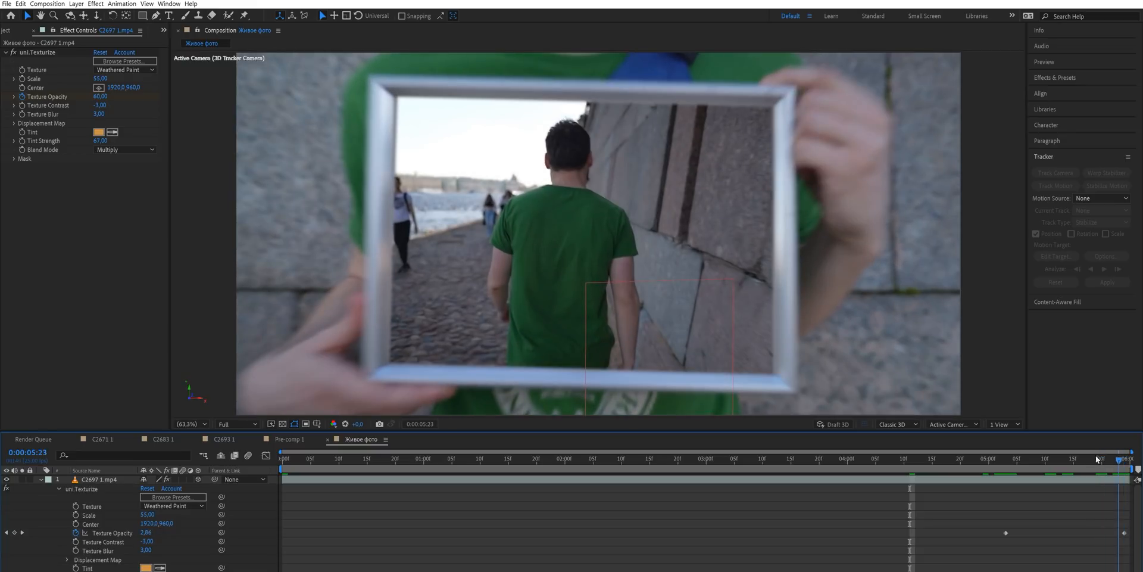
click(1072, 458)
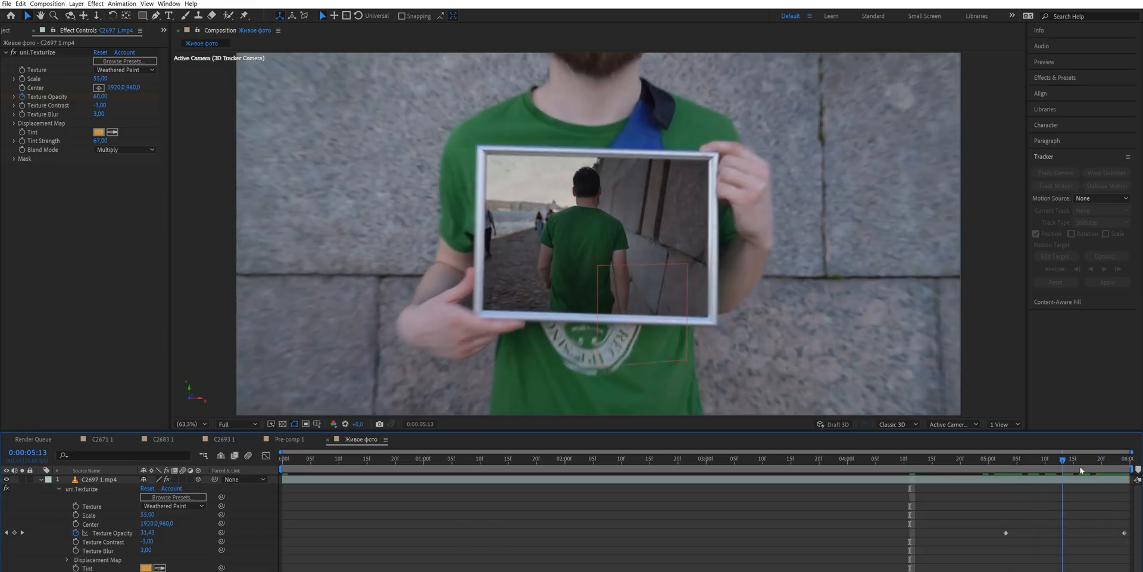
Pre-compose the layers into Pre-comp 2 and keyframe its Position and Scale to zoom into the frame
right_click(84, 488)
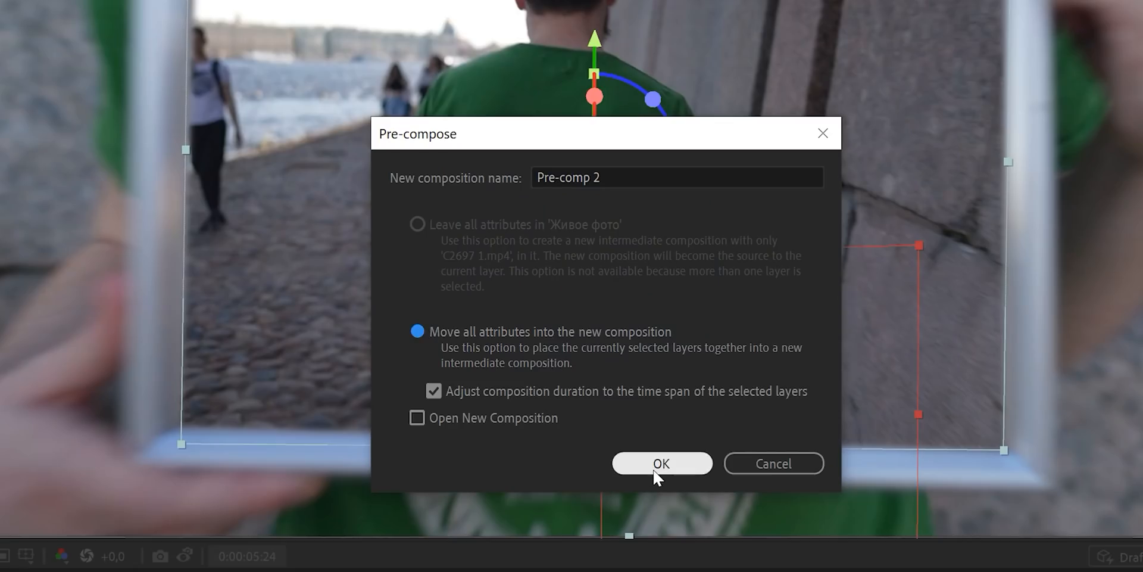
click(660, 463)
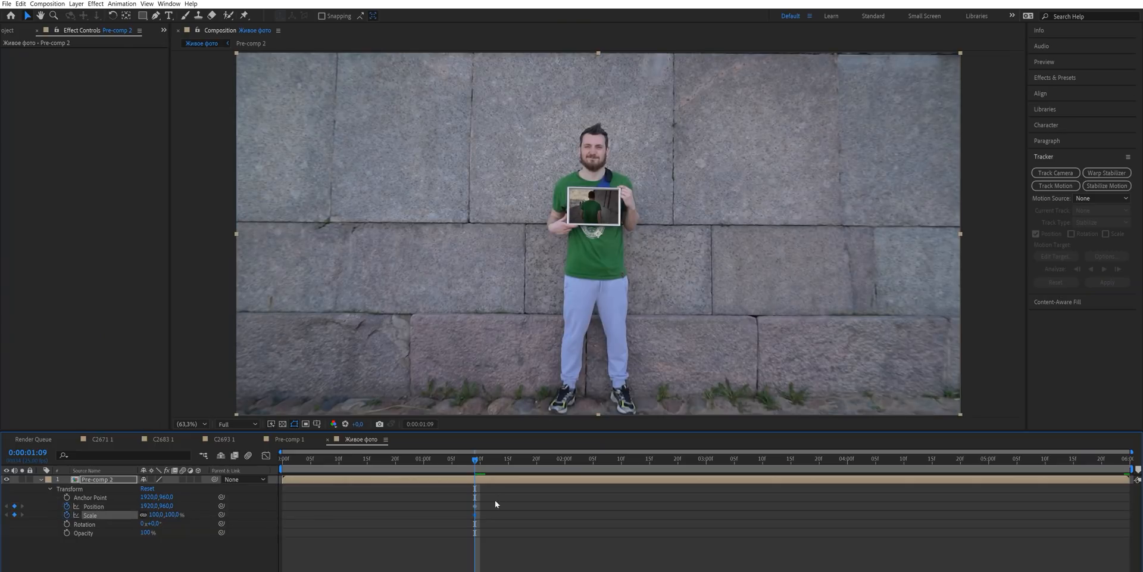
click(1000, 458)
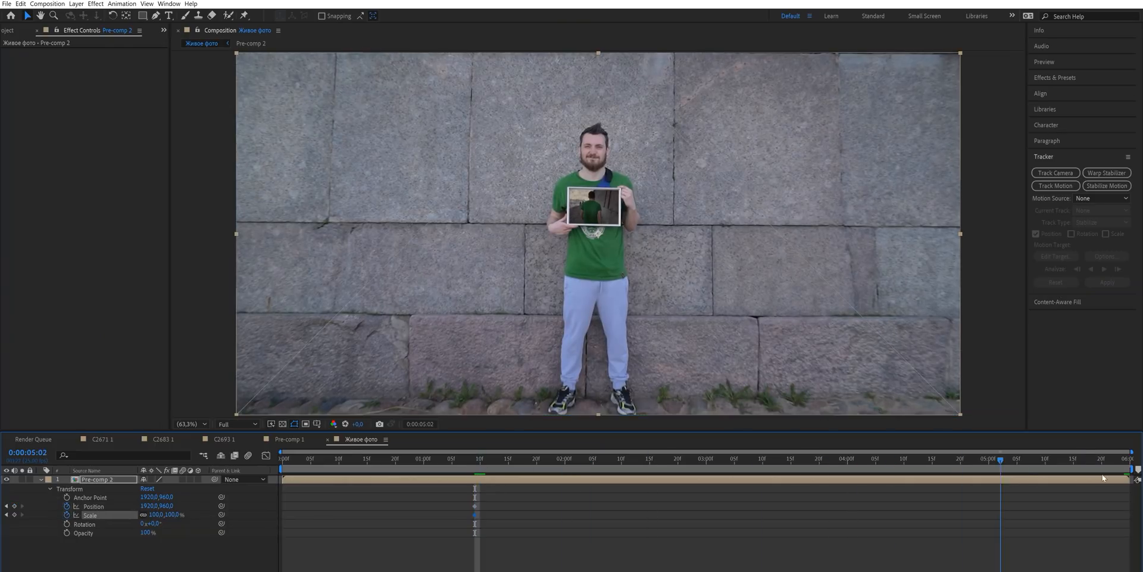
drag(1001, 459, 1128, 459)
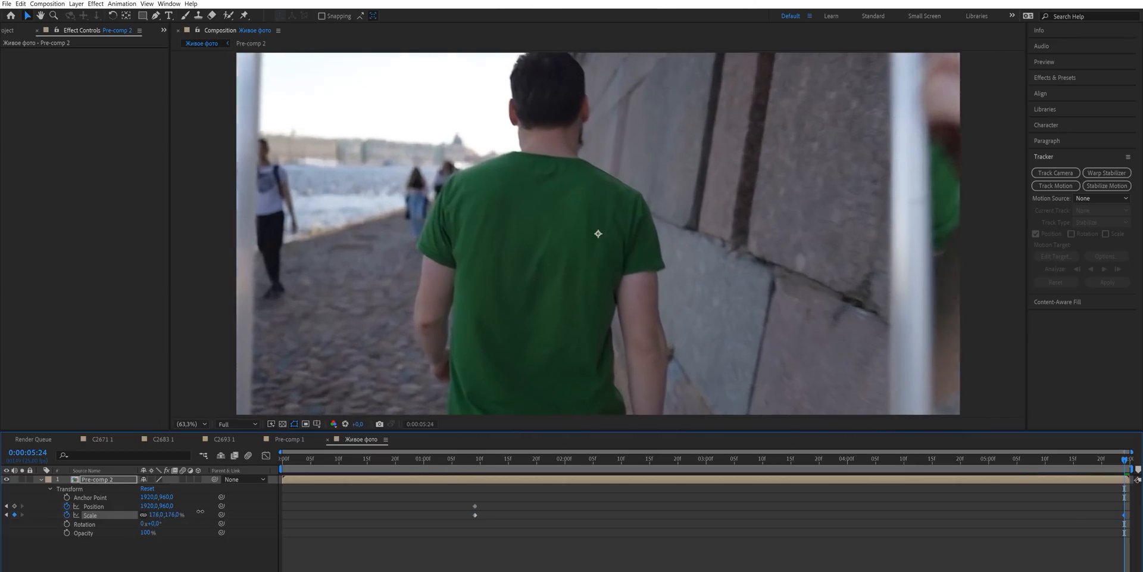
click(46, 4)
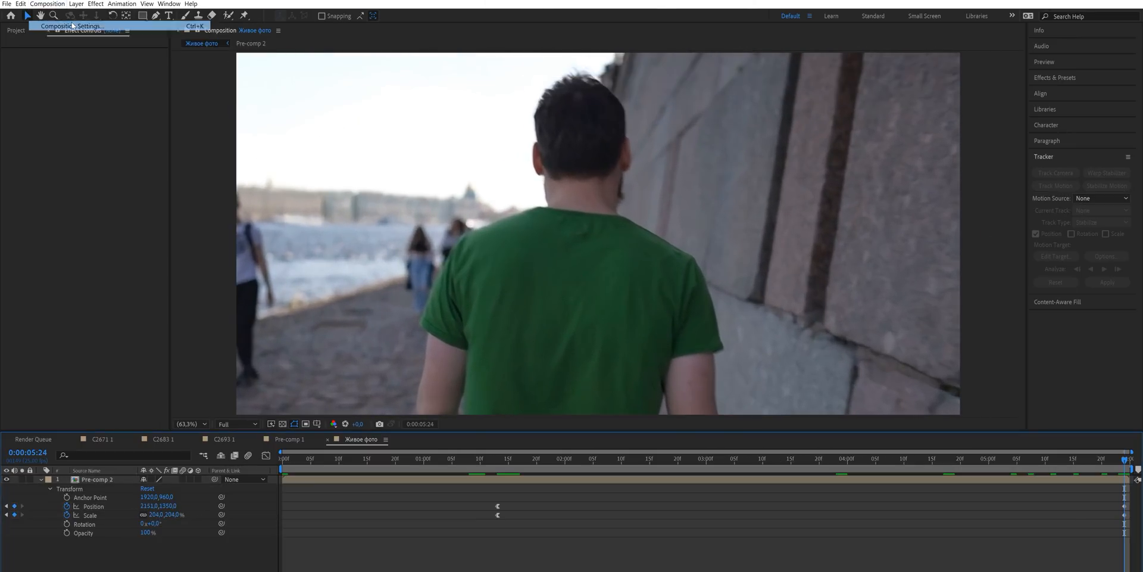
Lengthen the composition duration and add a full-frame C2697 1.mp4 above Pre-comp 2 with Position and Scale keyframes
click(71, 26)
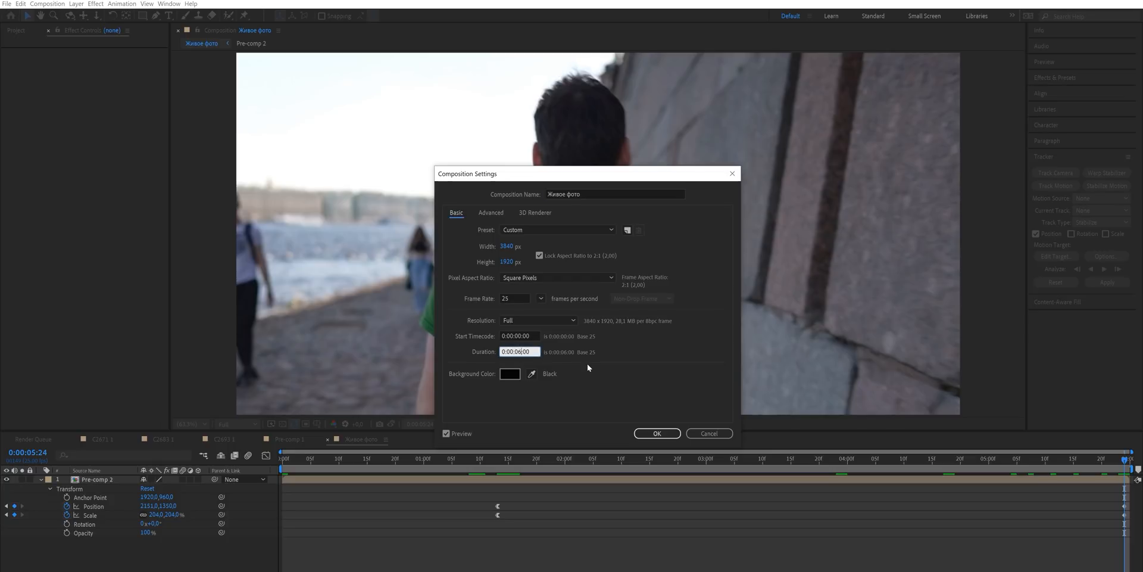
click(656, 433)
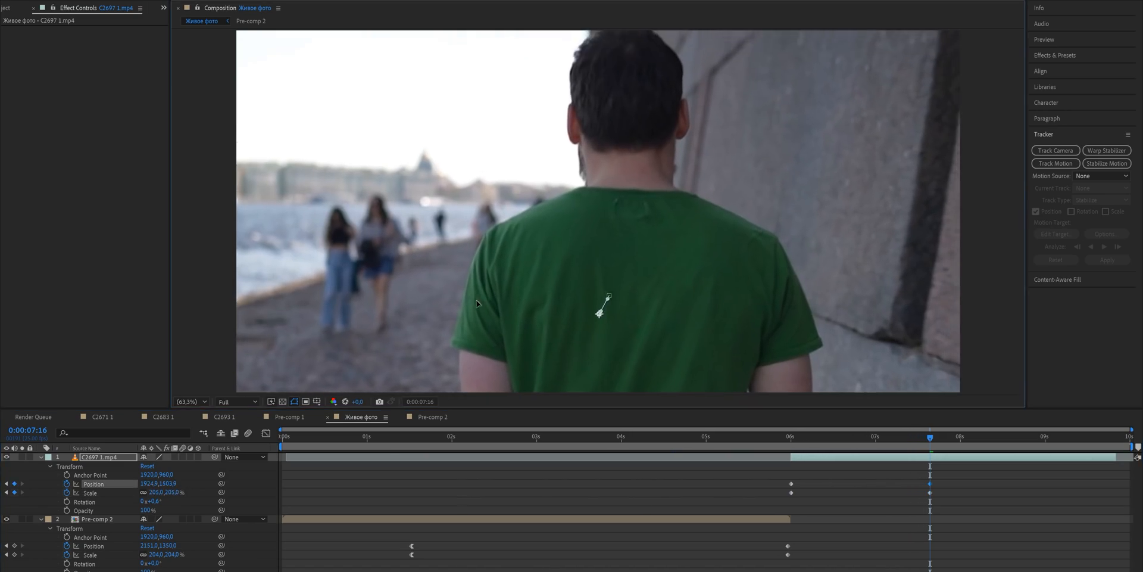
click(441, 417)
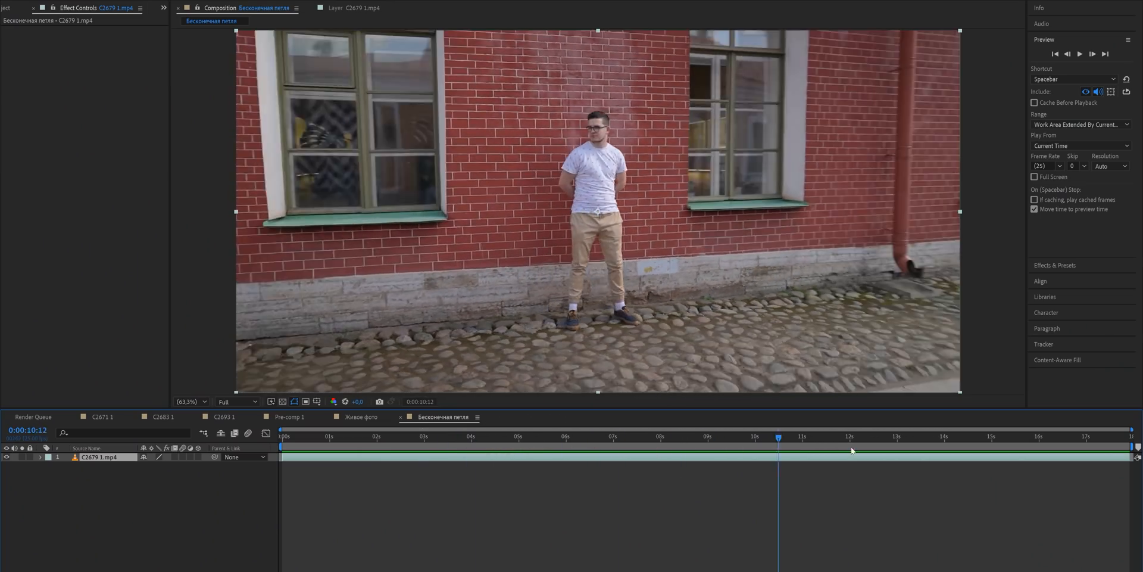
Track Track Point 1 on the man's face forward and apply it as X and Y stabilization
click(425, 435)
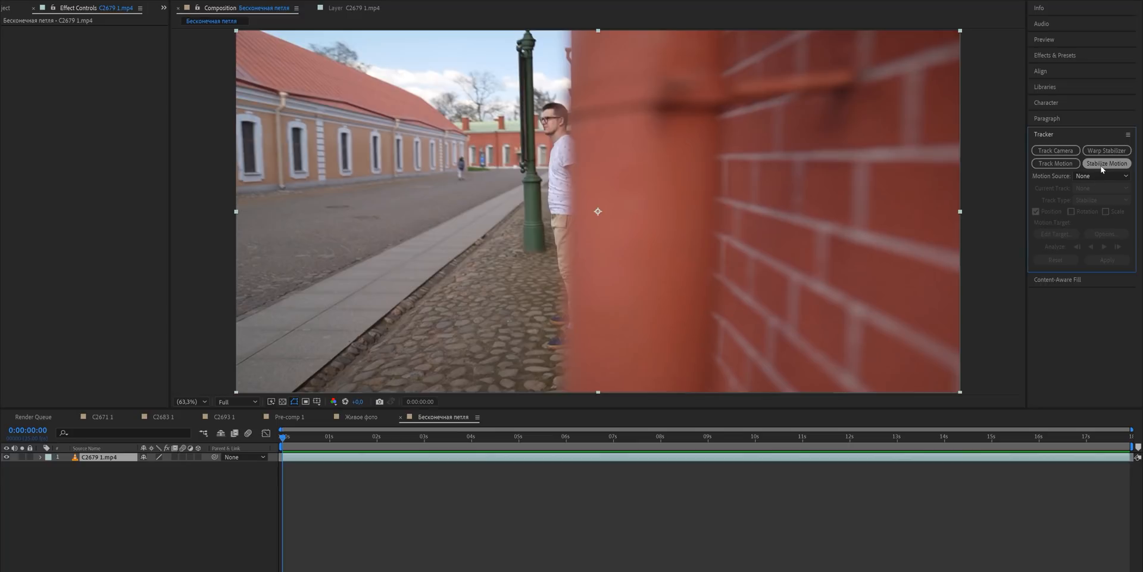
click(1106, 163)
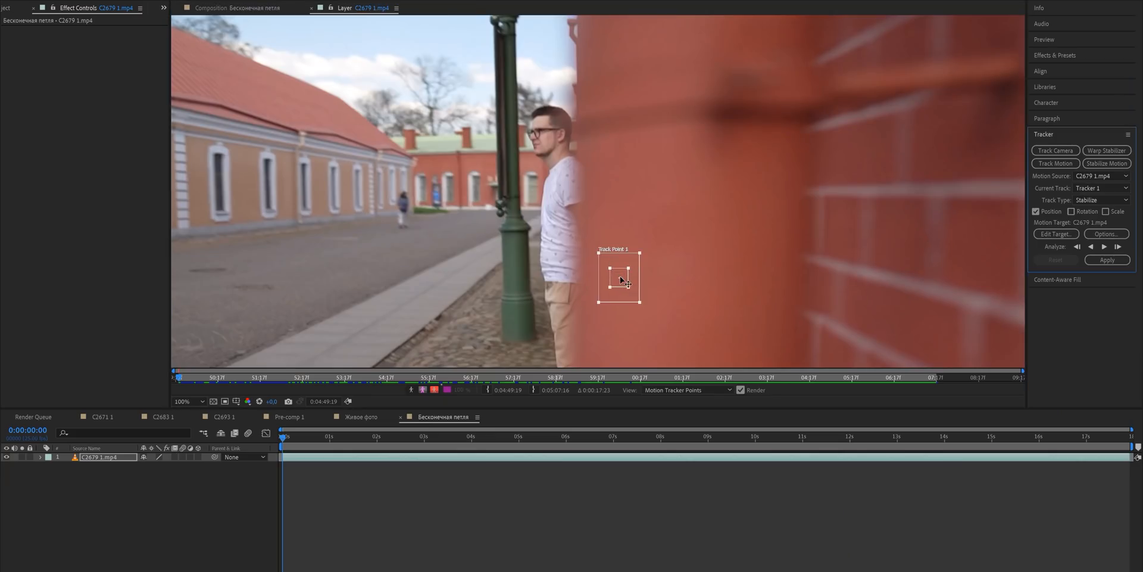
drag(619, 279, 539, 142)
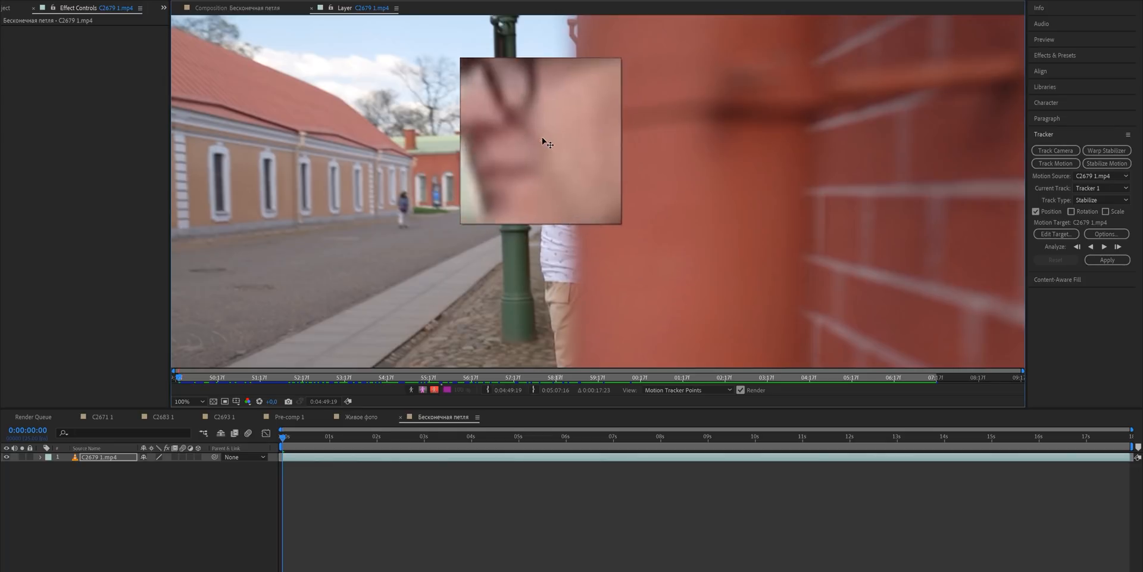
click(1117, 246)
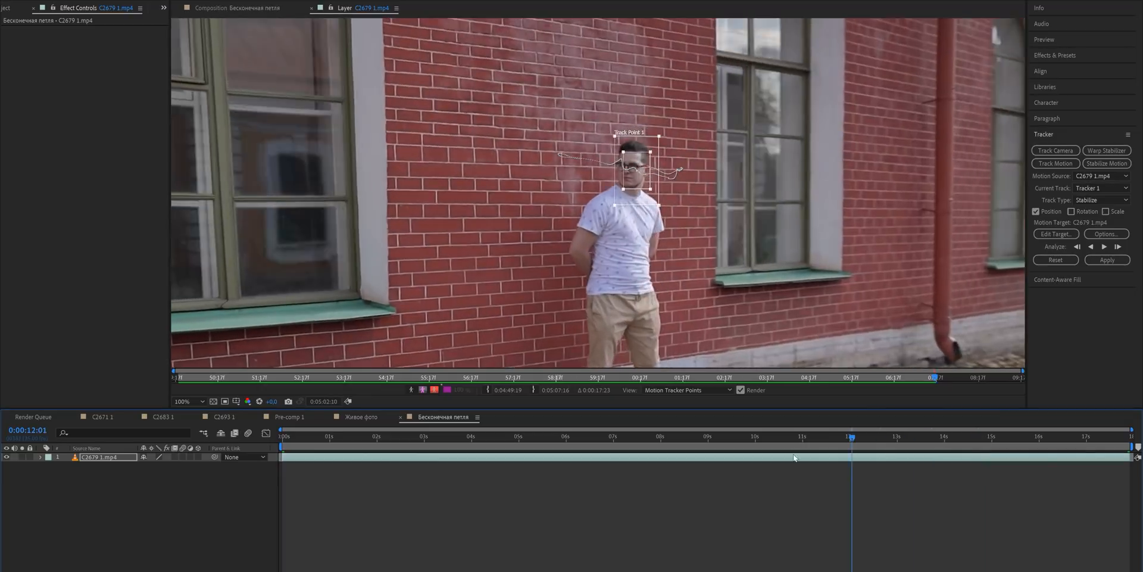
click(1107, 259)
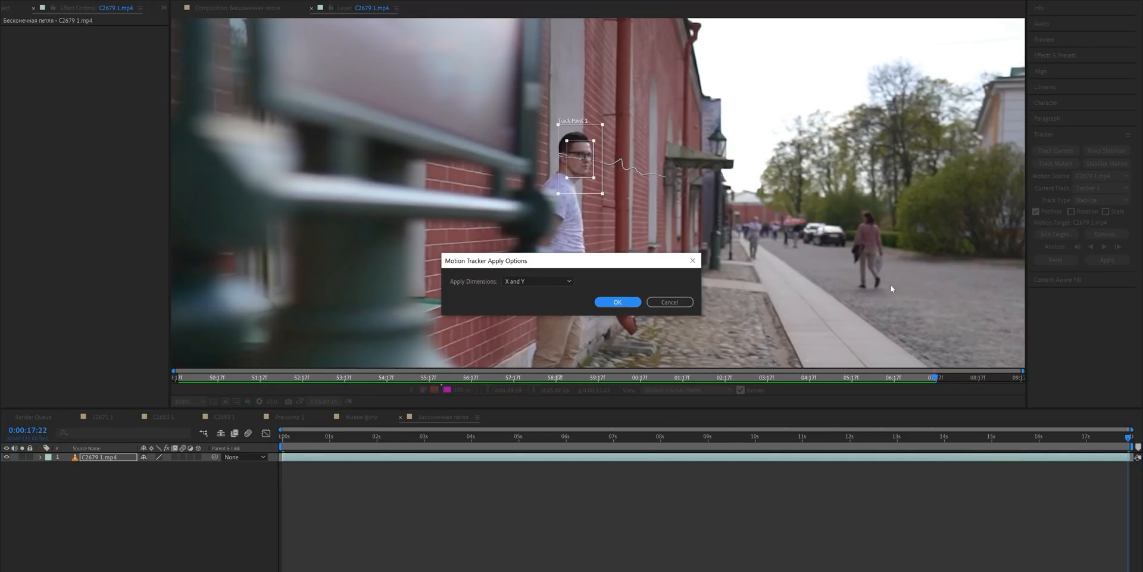
click(616, 302)
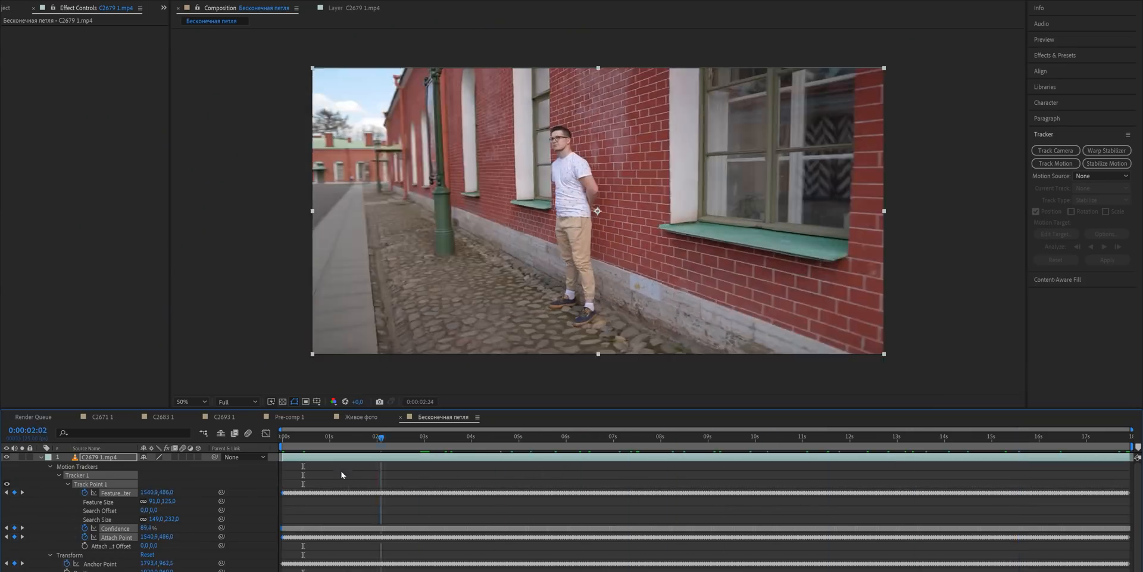
Turn on the grid and keyframe the stabilized clip's Position and Scale at several times to cover the frame
click(609, 436)
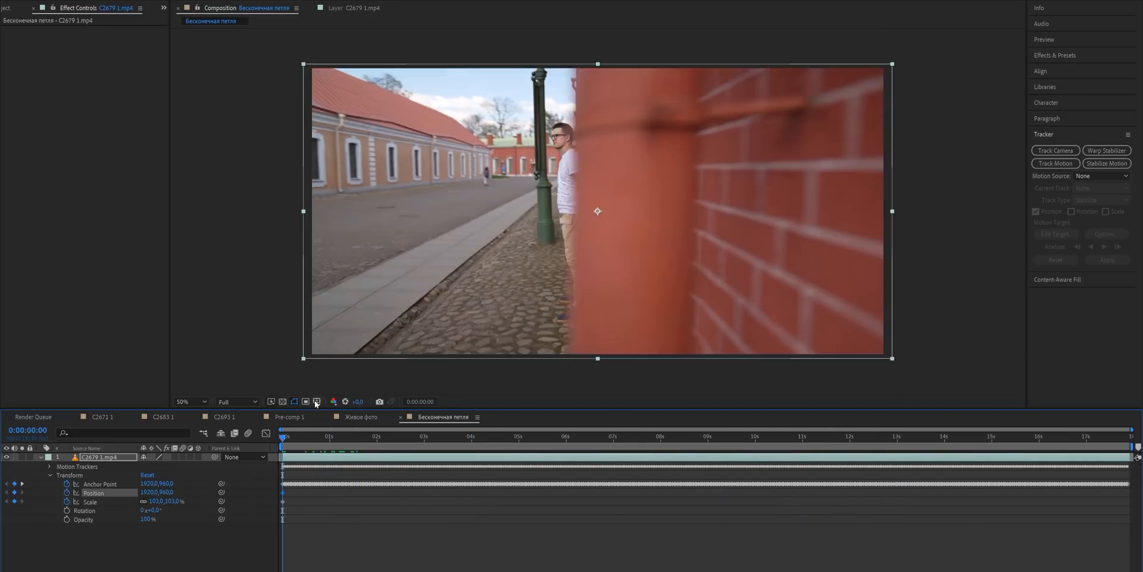
click(564, 436)
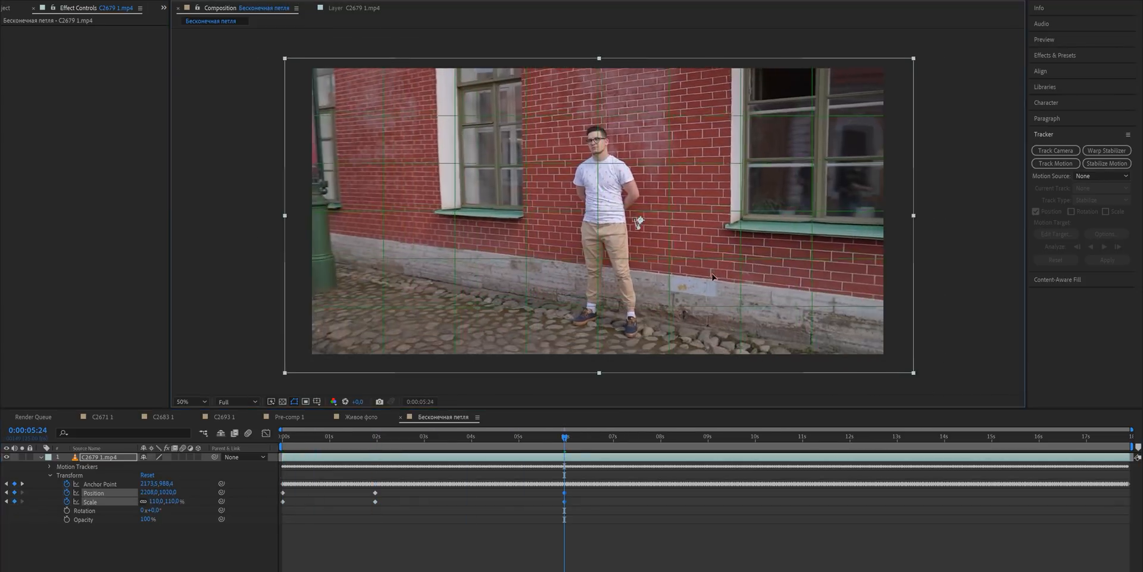
click(1130, 436)
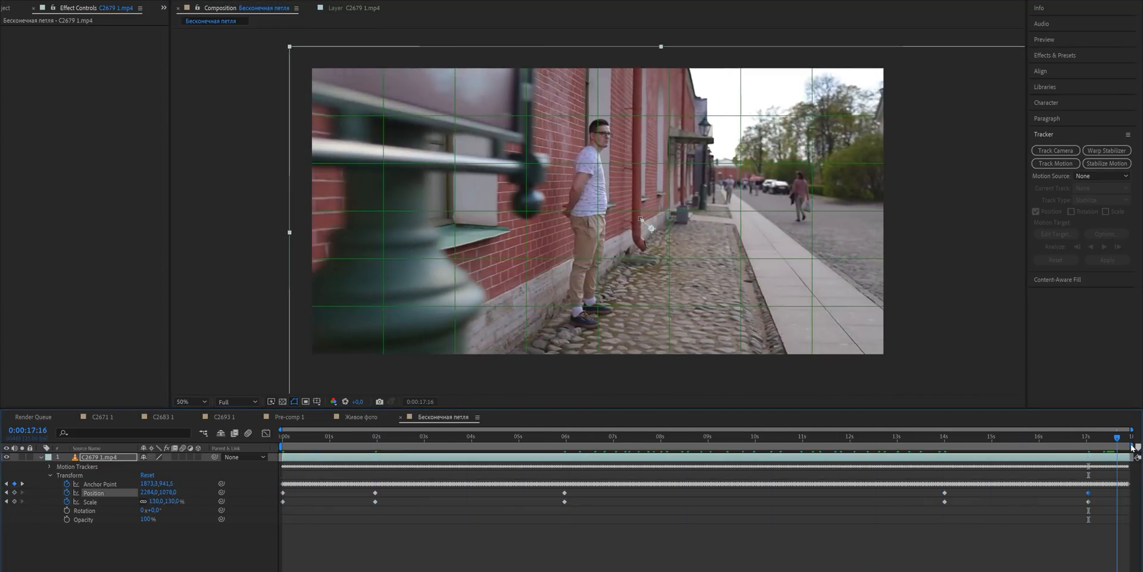
click(948, 435)
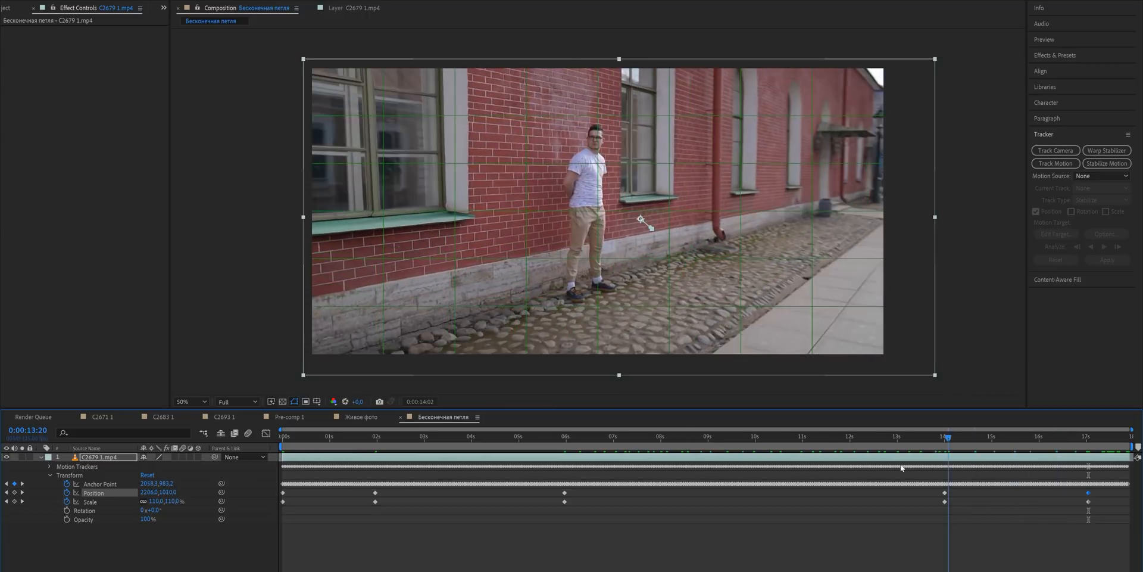
click(412, 436)
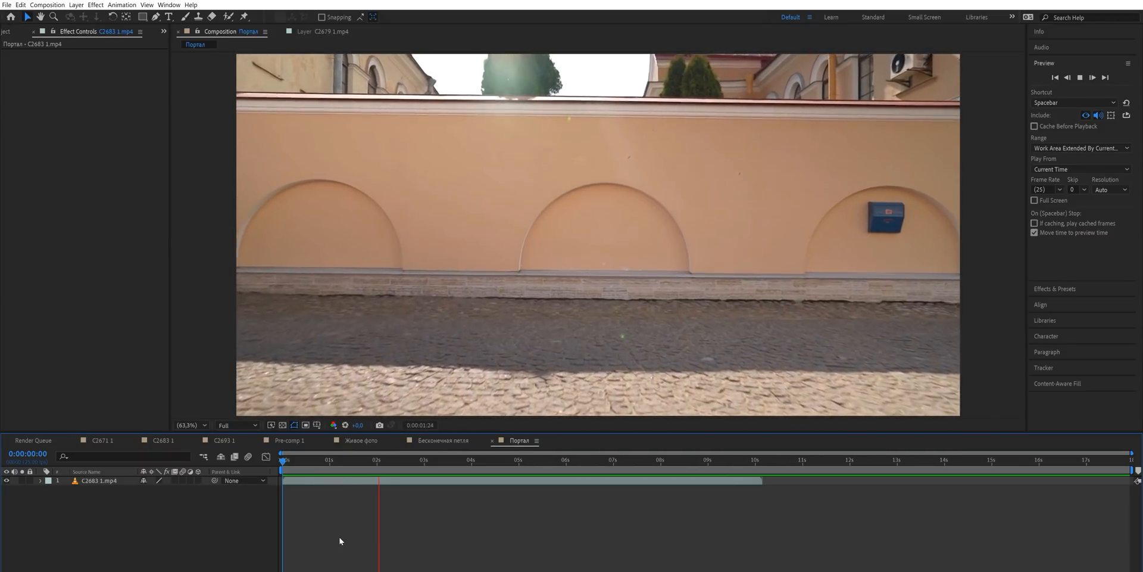
Apply Mocha AE to the wall clip and launch Mocha to draw an X-spline around the middle arch
click(451, 460)
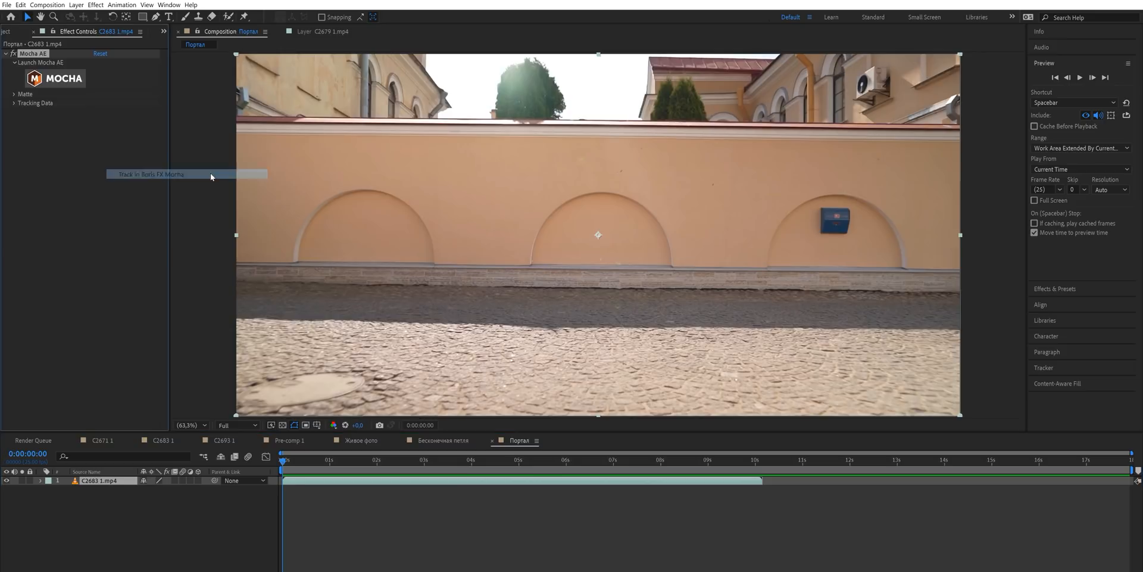
click(150, 174)
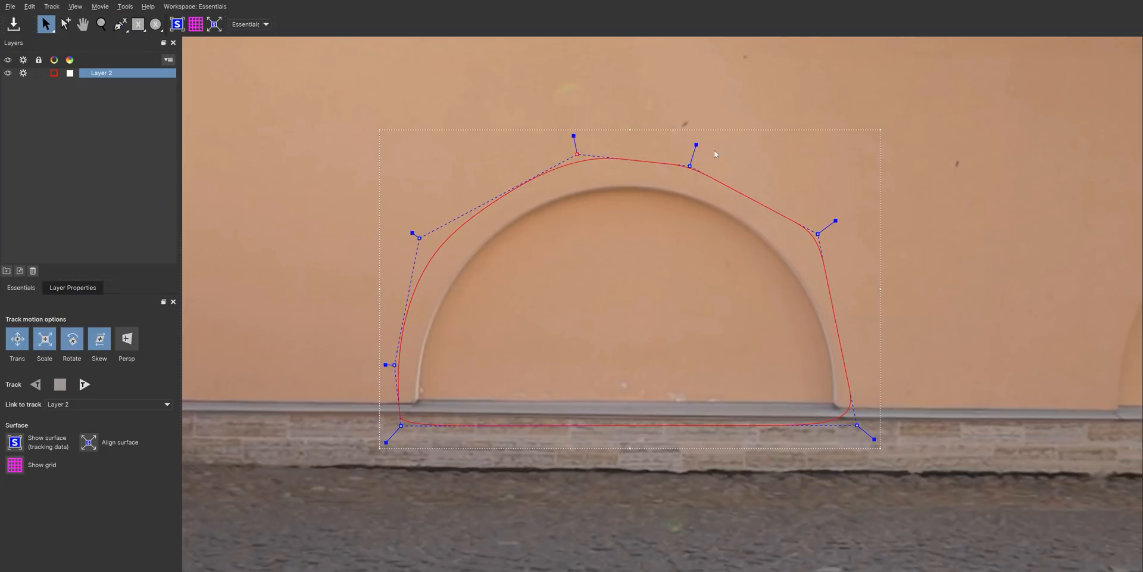
Track the arch shape forward with translation, scale and rotation, then save and close Mocha
click(84, 384)
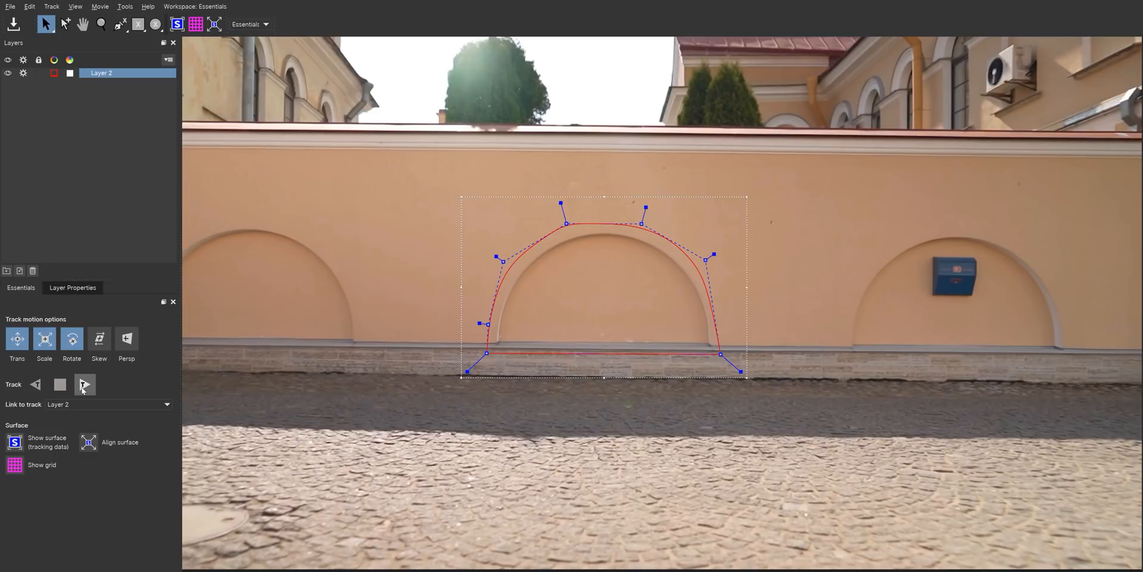
click(84, 384)
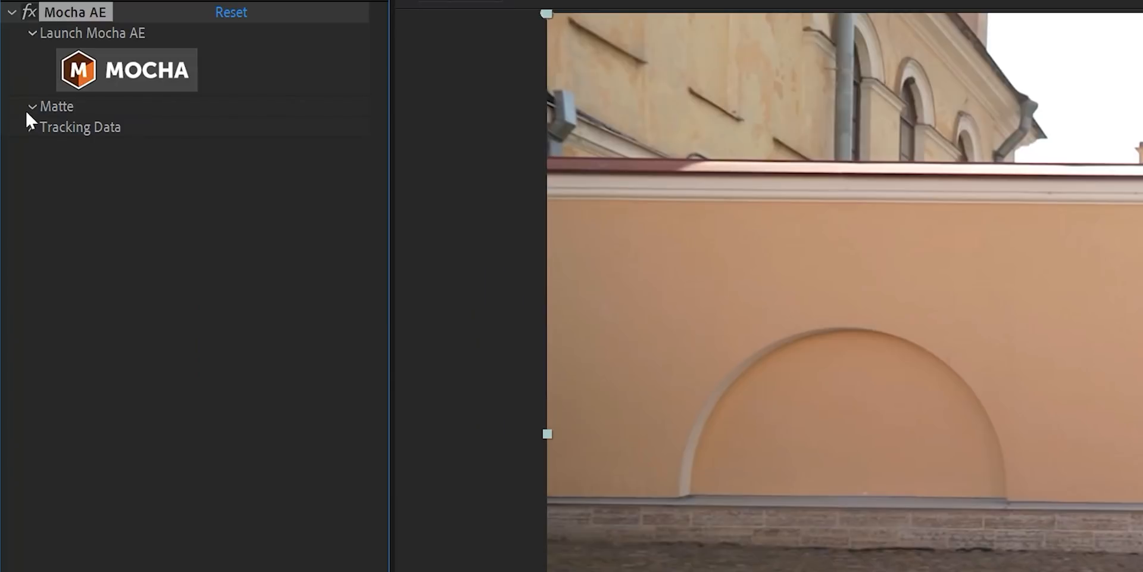
Expand the Matte group in the Mocha AE effect's controls
click(33, 106)
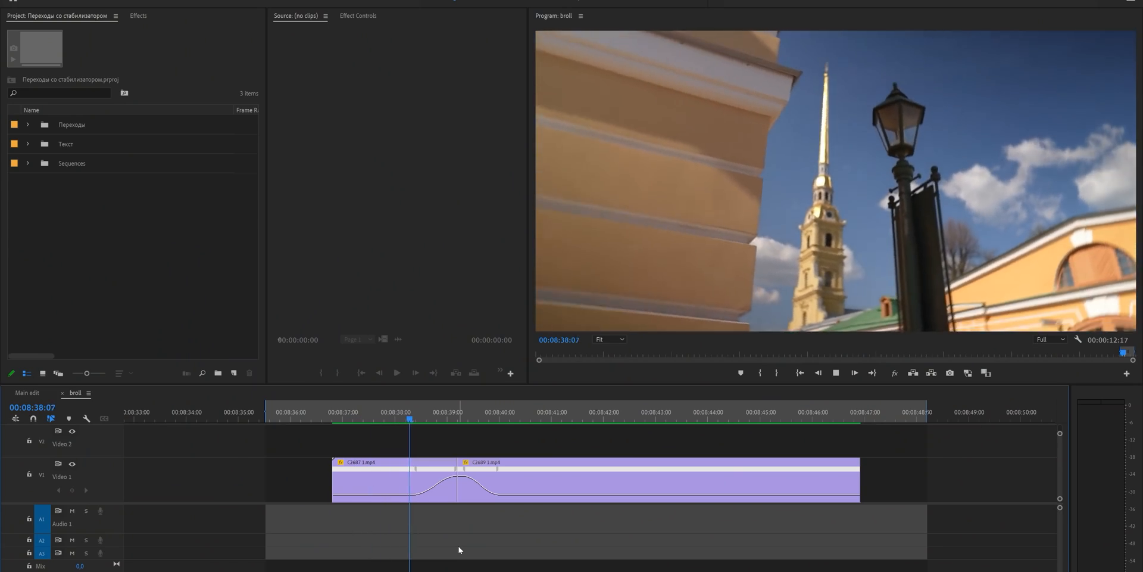
click(514, 419)
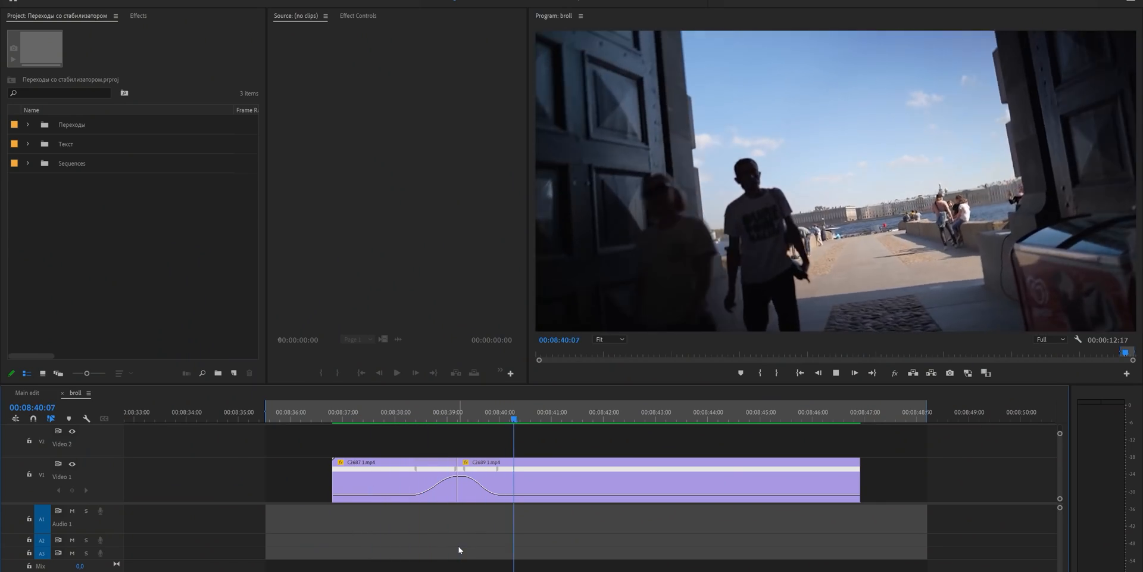
click(501, 421)
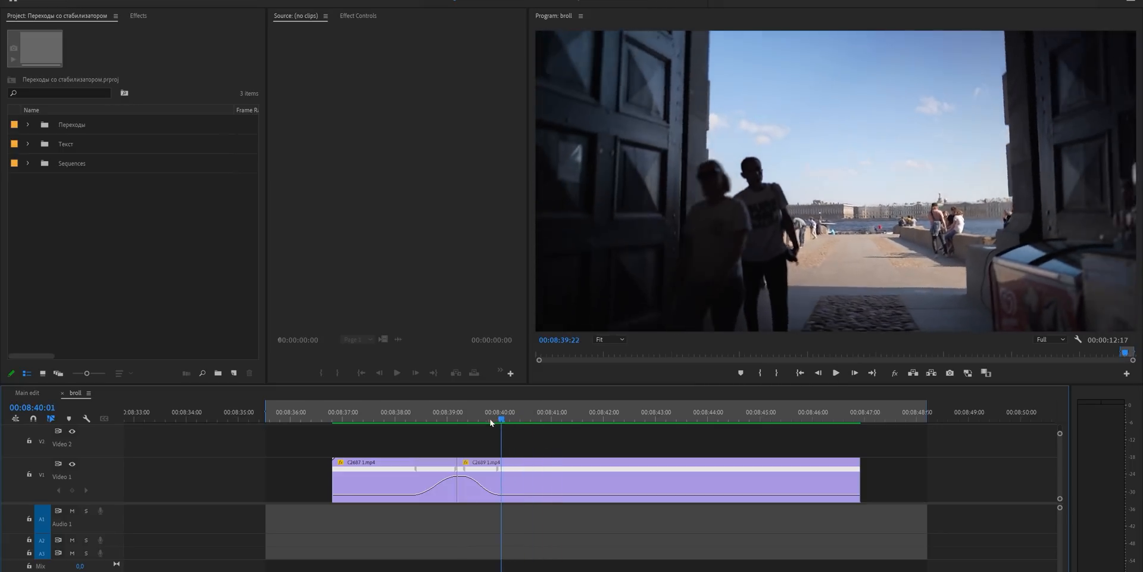
click(425, 411)
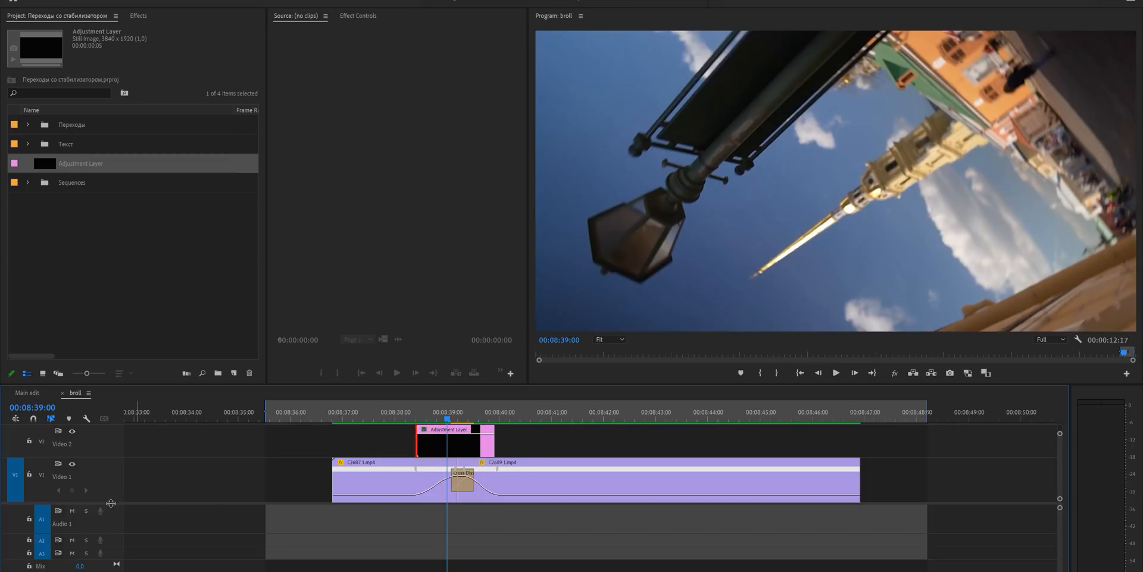
Select the adjustment layer sitting on V2 above the cut between the two clips
click(138, 15)
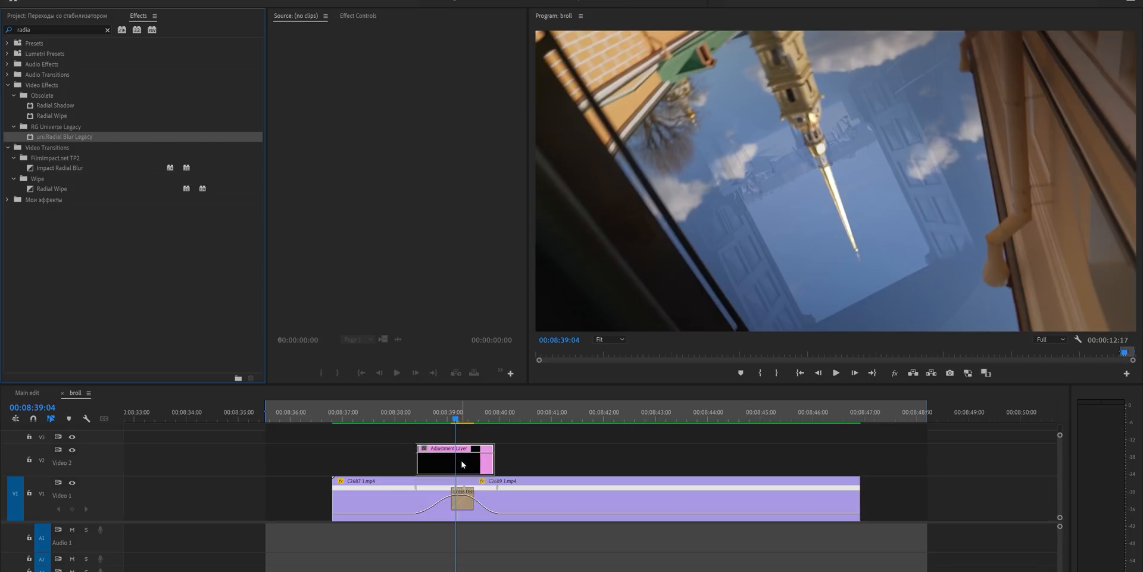
click(452, 459)
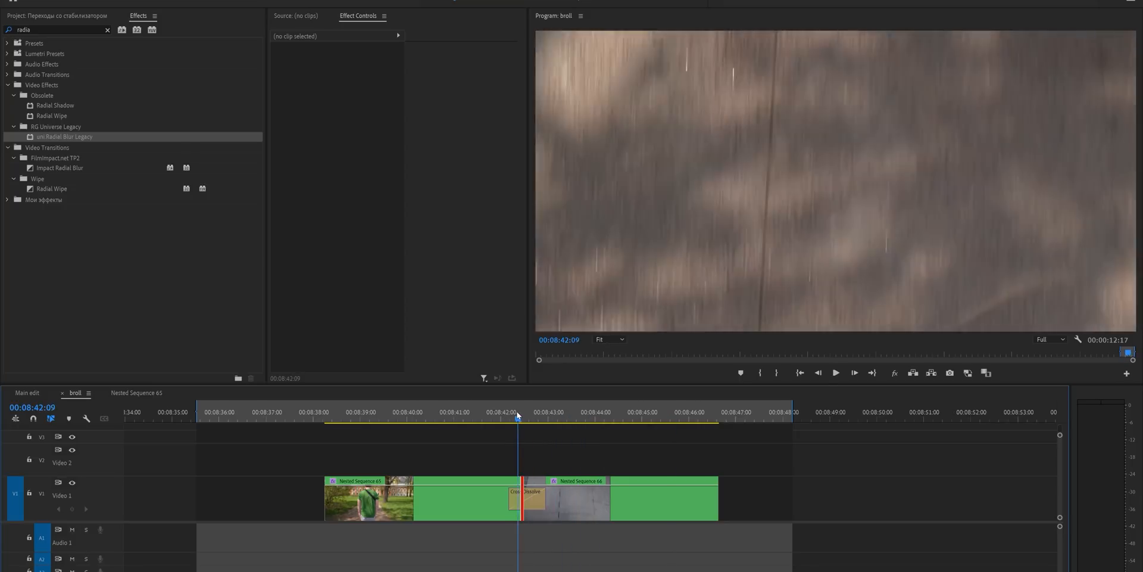
Move the playhead just past the transition between Nested Sequence 65 and 66
click(540, 412)
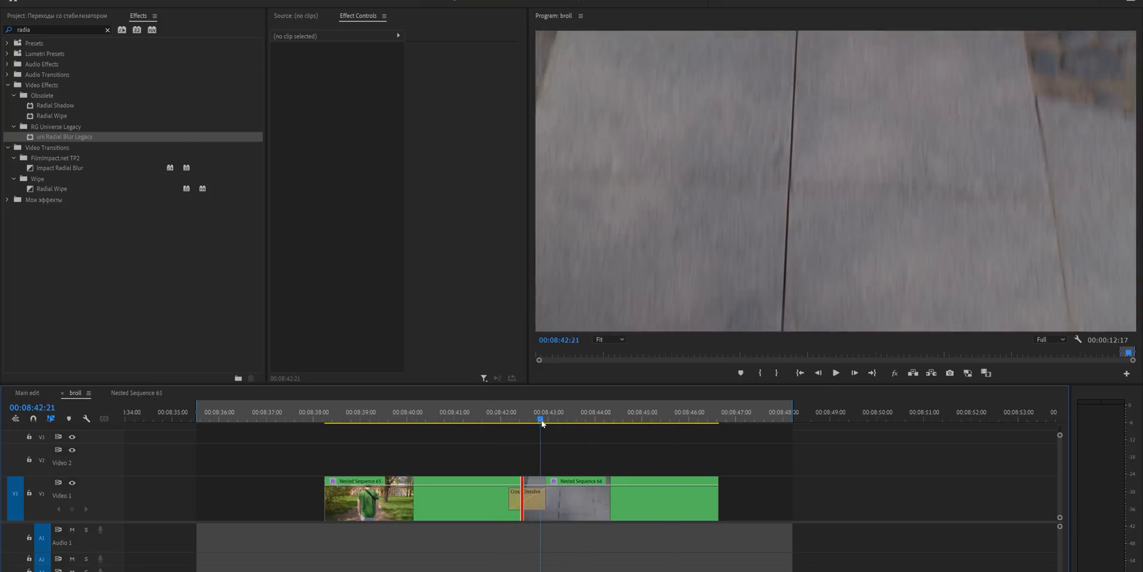